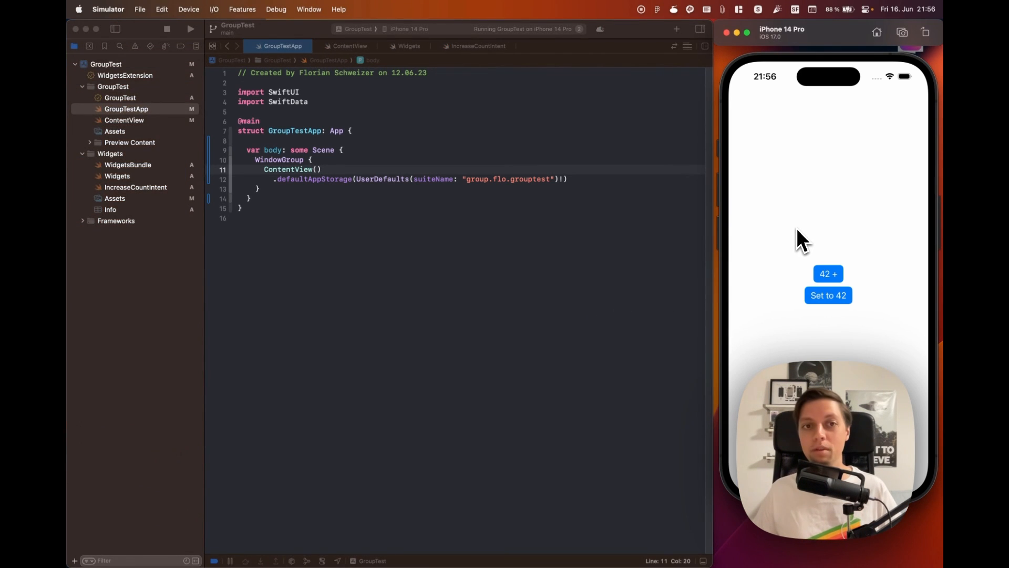
pyautogui.moveTo(384, 69)
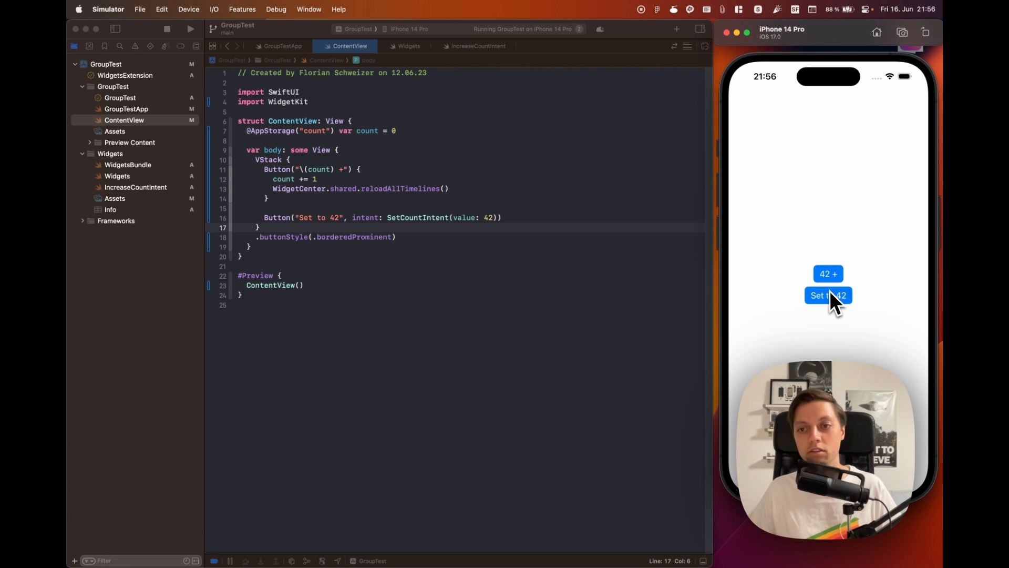
pyautogui.moveTo(800, 282)
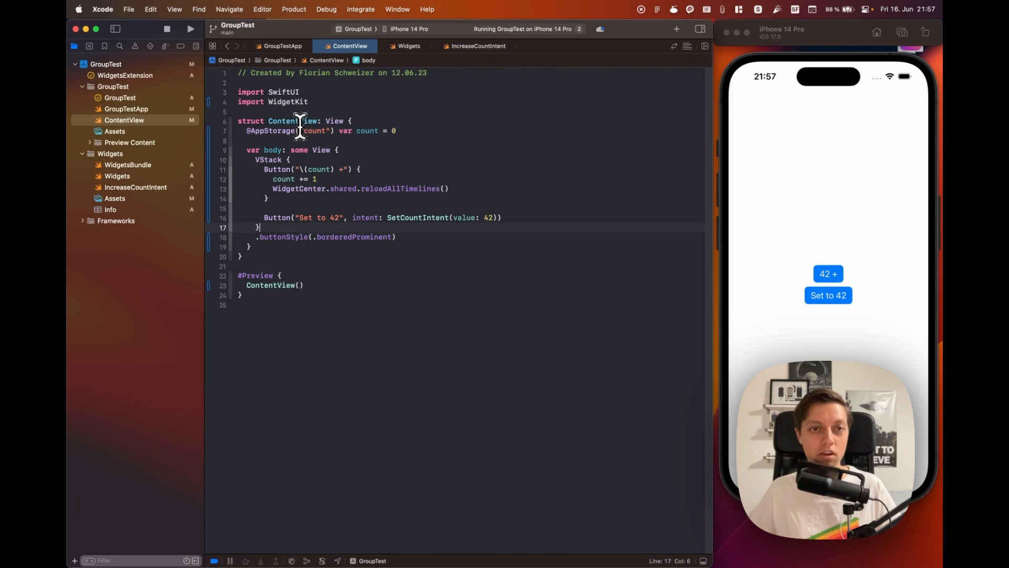
# Step: Select the 'count' storage key, increment the app's counter several times, then reset it to 42
pyautogui.doubleClick(320, 131)
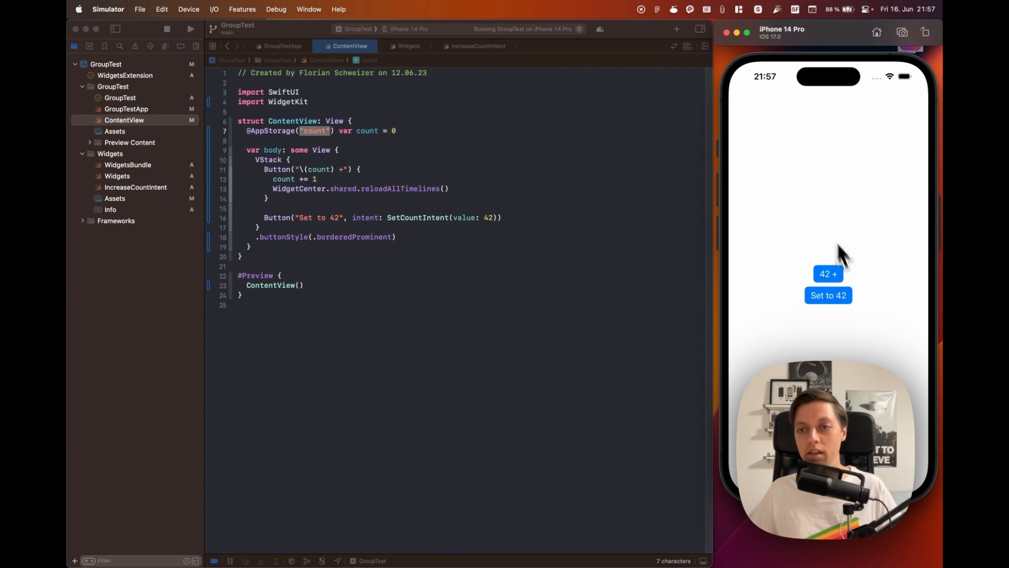
pyautogui.click(828, 273)
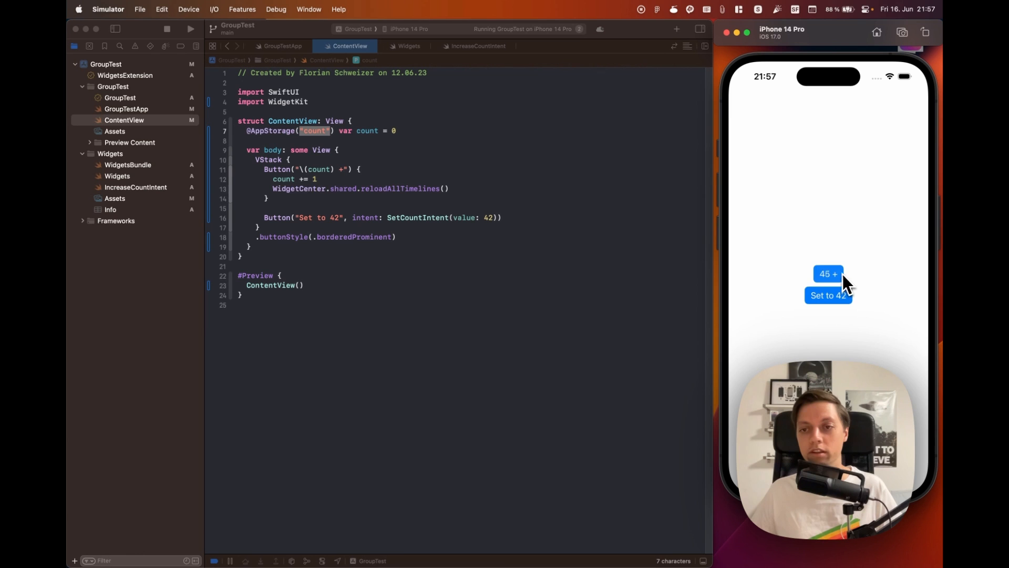
pyautogui.click(829, 274)
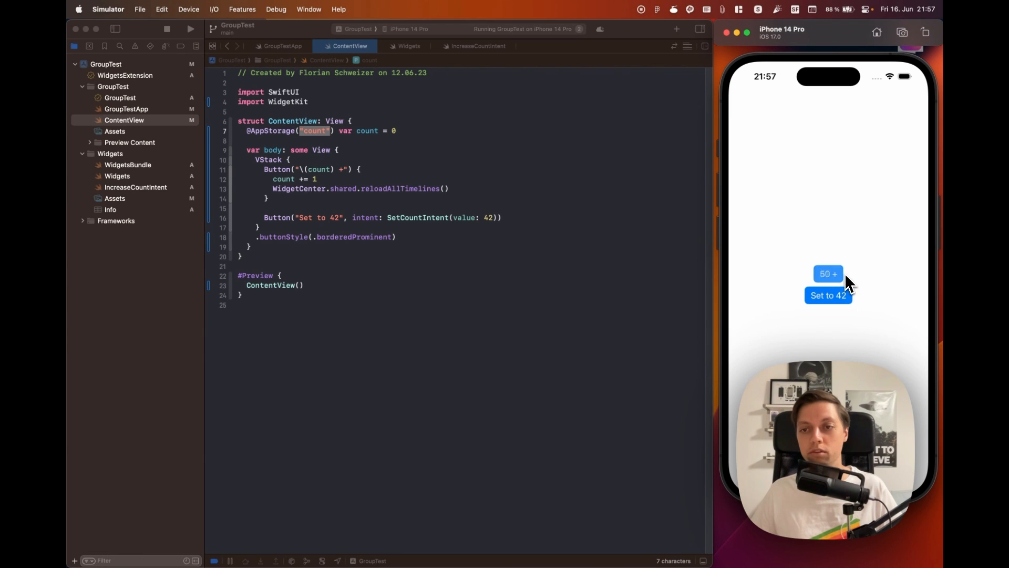
pyautogui.click(828, 273)
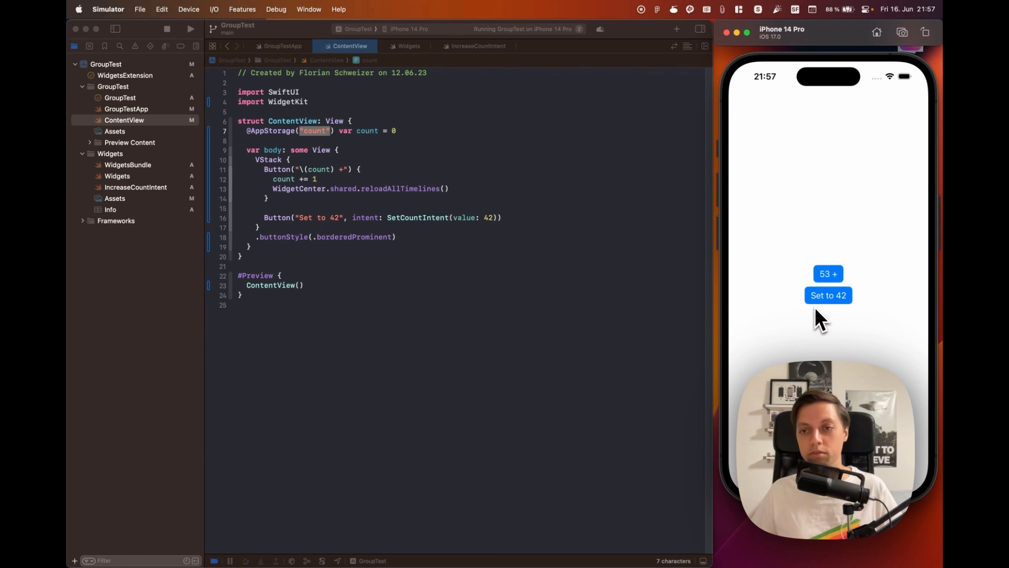
pyautogui.click(828, 295)
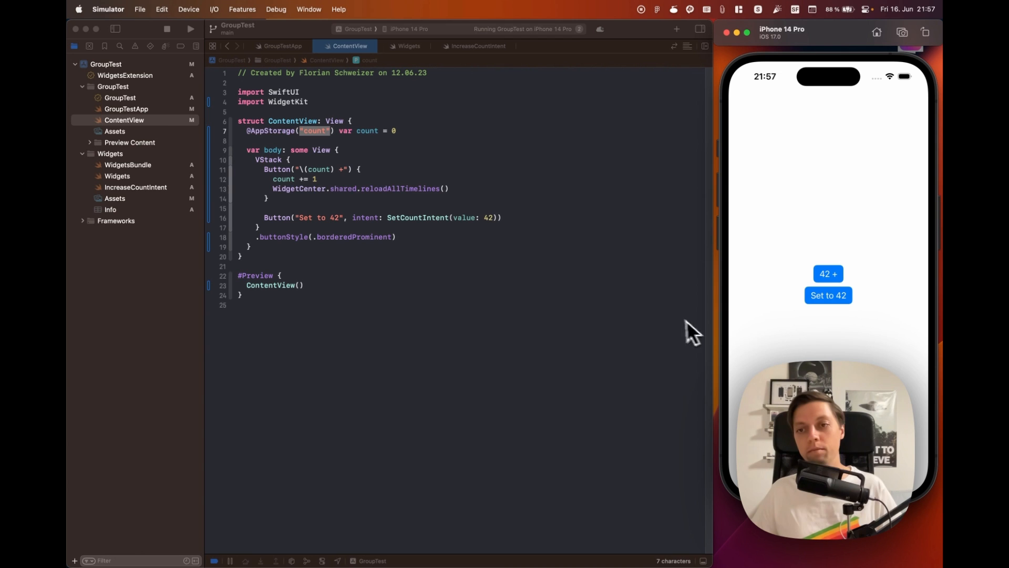
pyautogui.moveTo(727, 318)
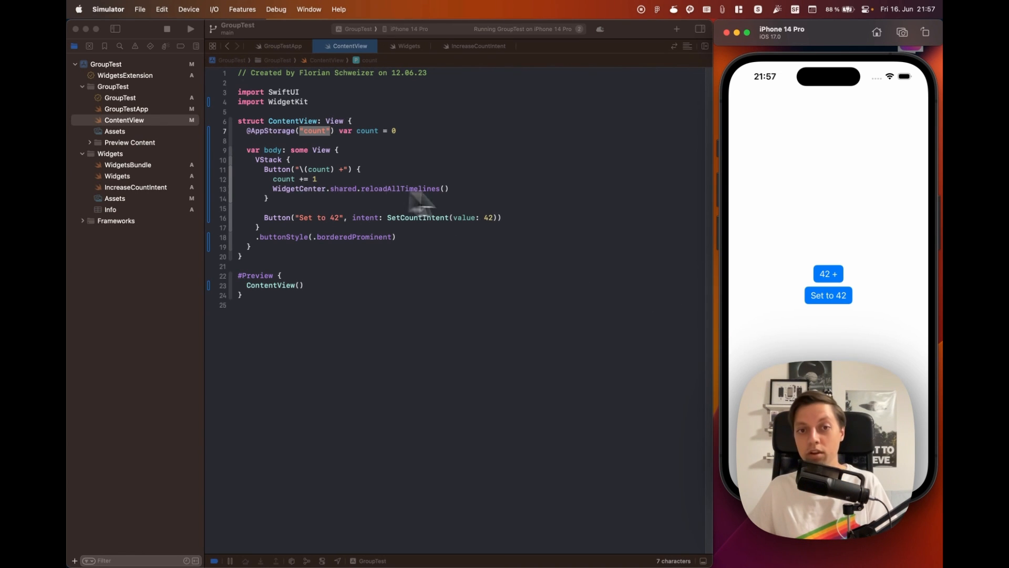
pyautogui.click(829, 274)
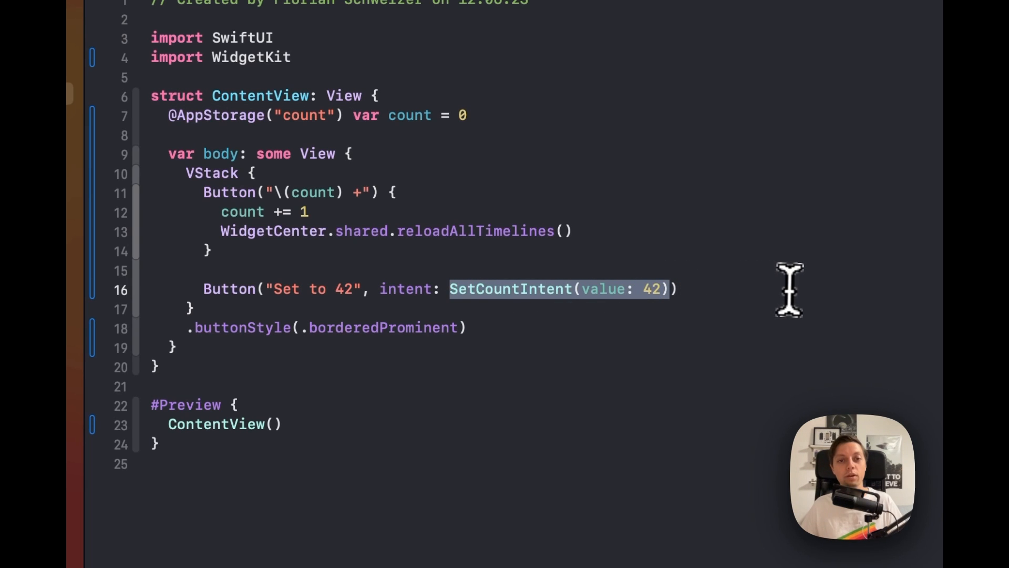
pyautogui.moveTo(791, 296)
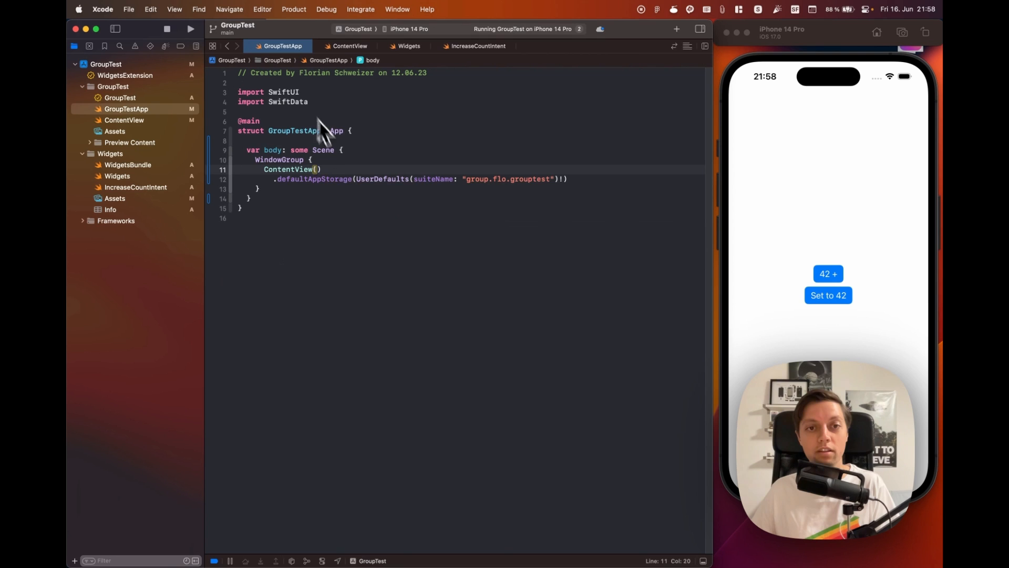
pyautogui.click(87, 64)
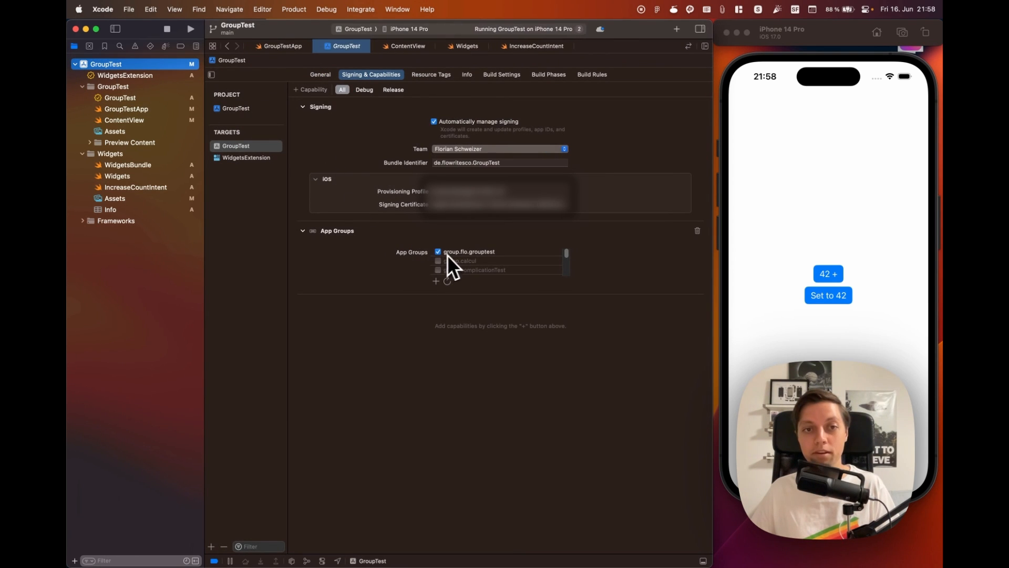
pyautogui.click(245, 158)
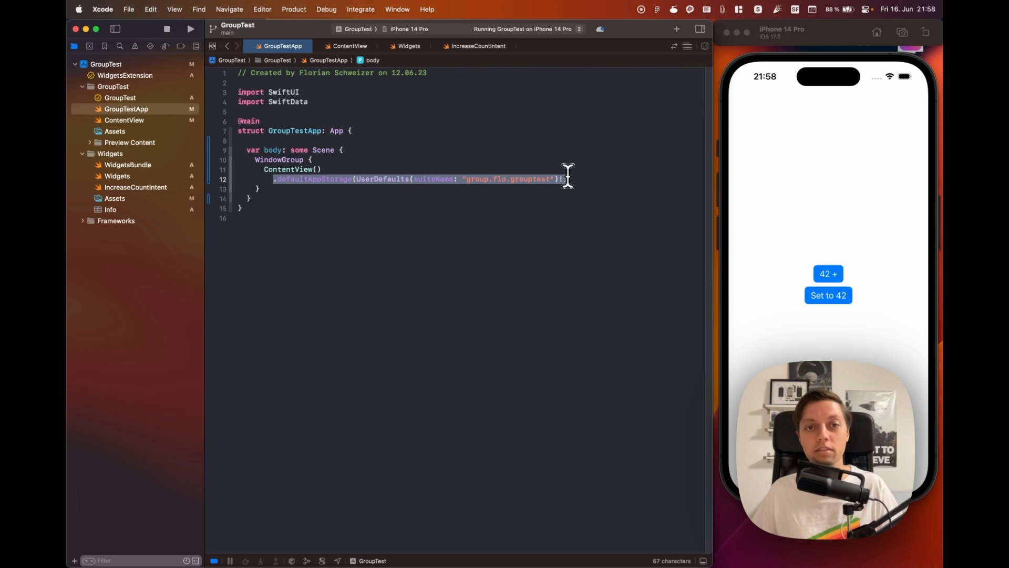
# Step: Clear the selection and highlight the shared storage modifier line
pyautogui.click(565, 179)
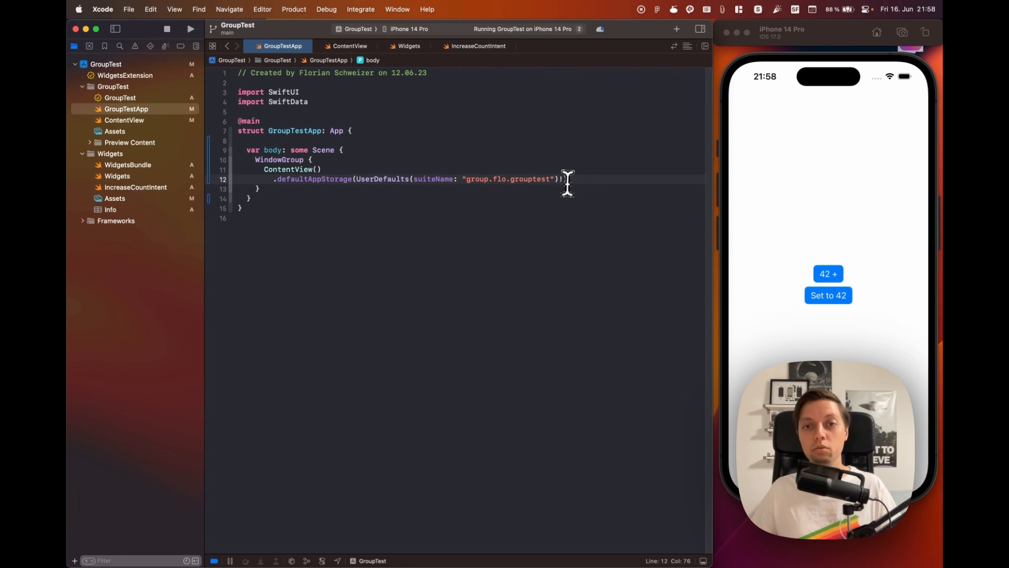
pyautogui.moveTo(358, 179); pyautogui.dragTo(561, 179)
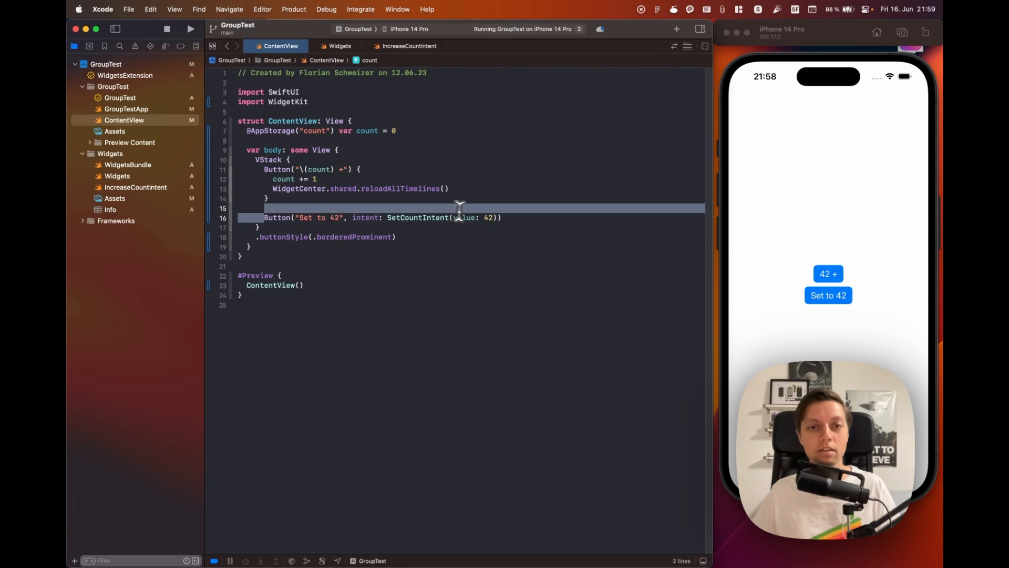
# Step: Switch to the Widgets file and select the Provider name in the widget configuration
pyautogui.click(503, 217)
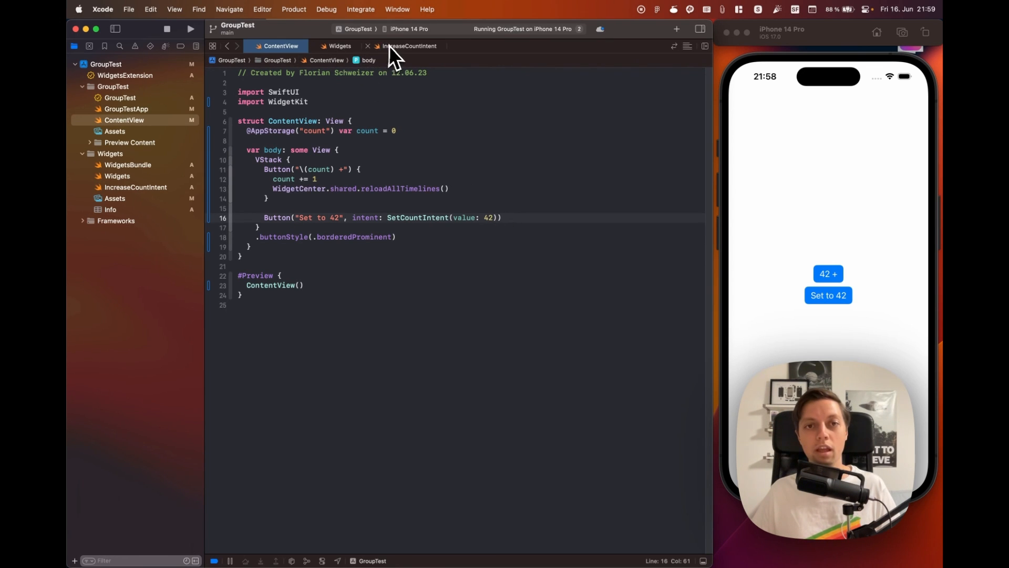
pyautogui.click(342, 46)
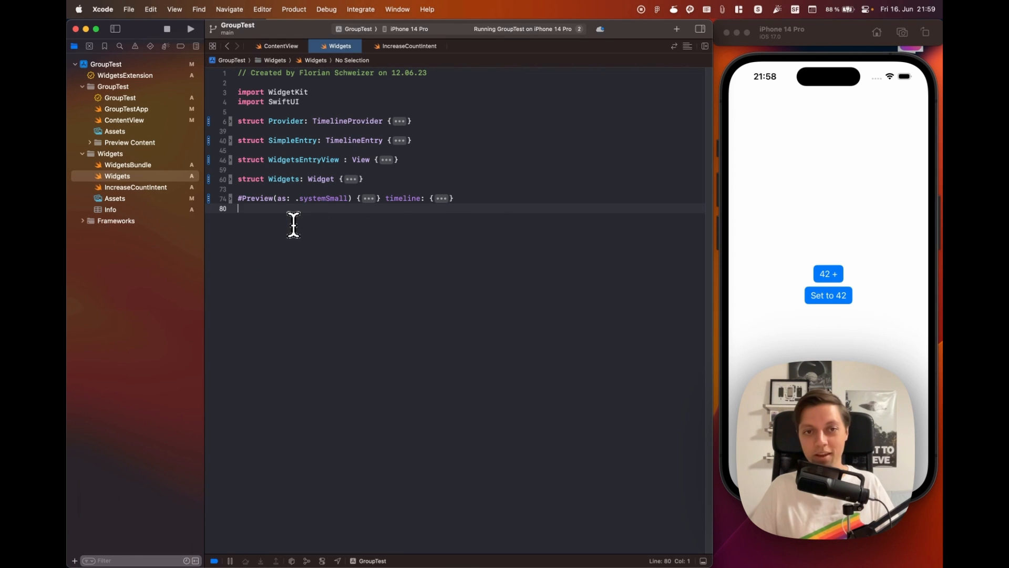
pyautogui.moveTo(363, 225)
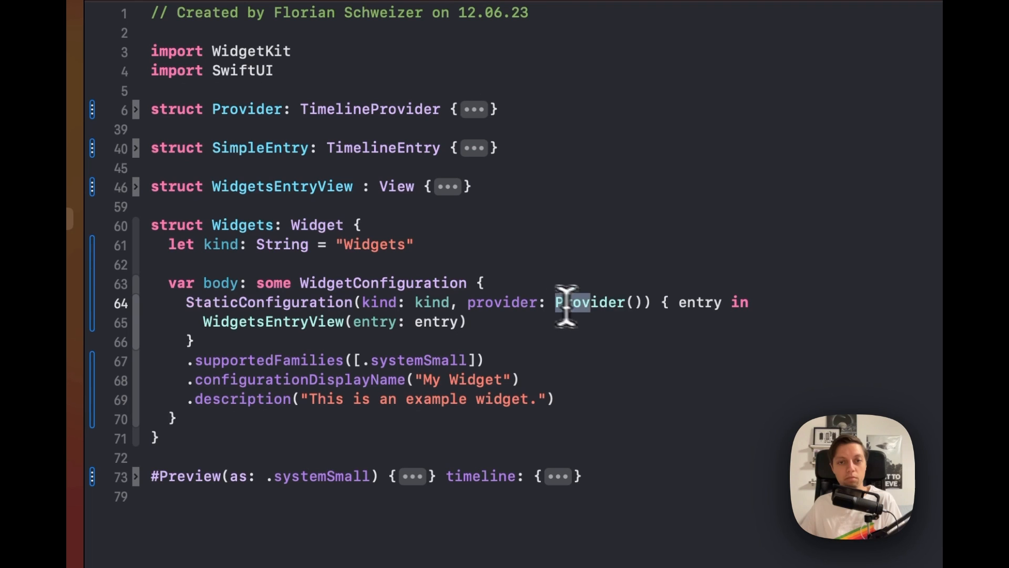
pyautogui.doubleClick(589, 302)
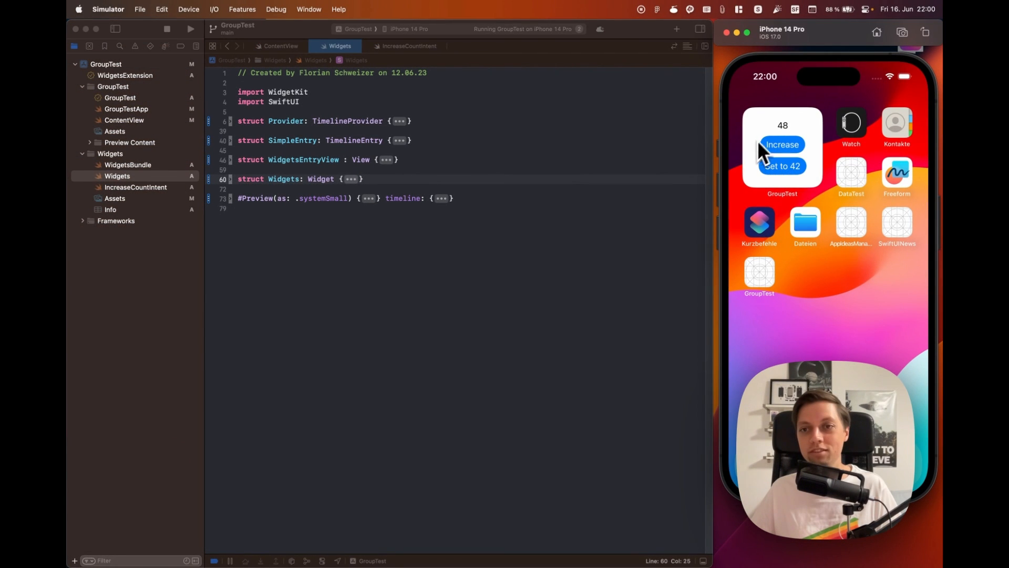
# Step: Tap the widget's Set to 42 button so its count drops from 48 to 42
pyautogui.click(783, 144)
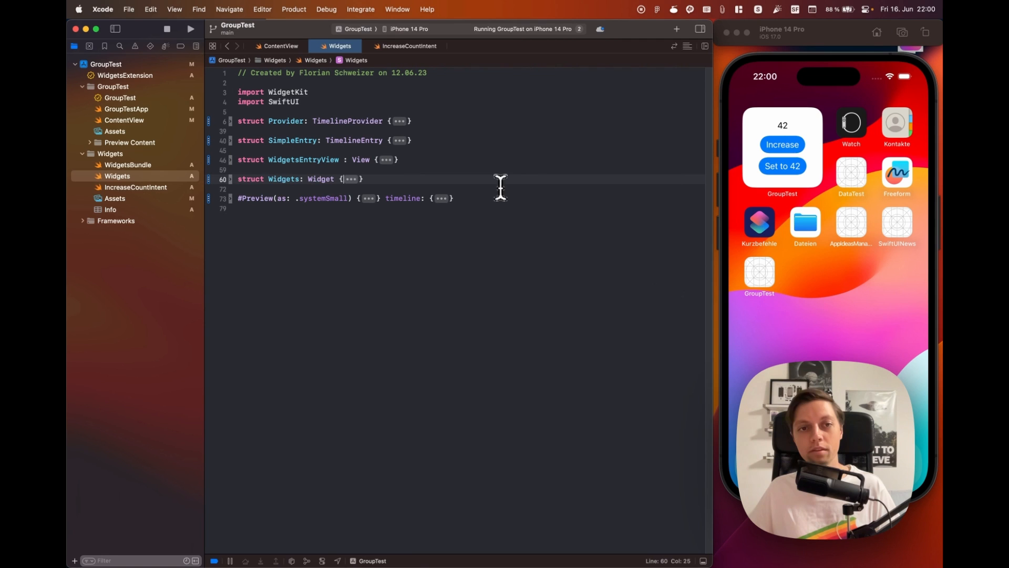
pyautogui.moveTo(399, 137)
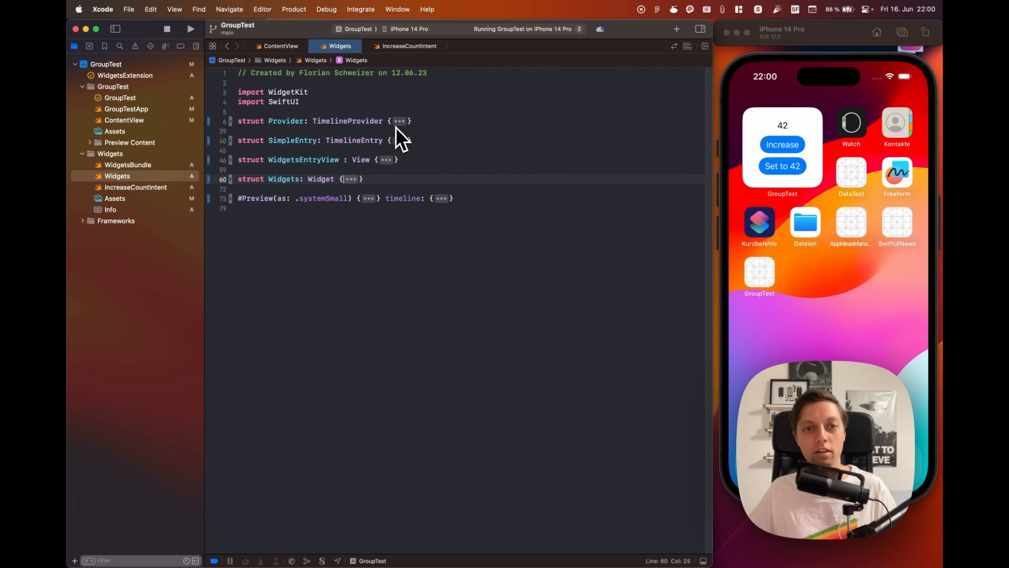
# Step: Unfold struct Provider and deselect the count argument in the timeline code
pyautogui.click(399, 120)
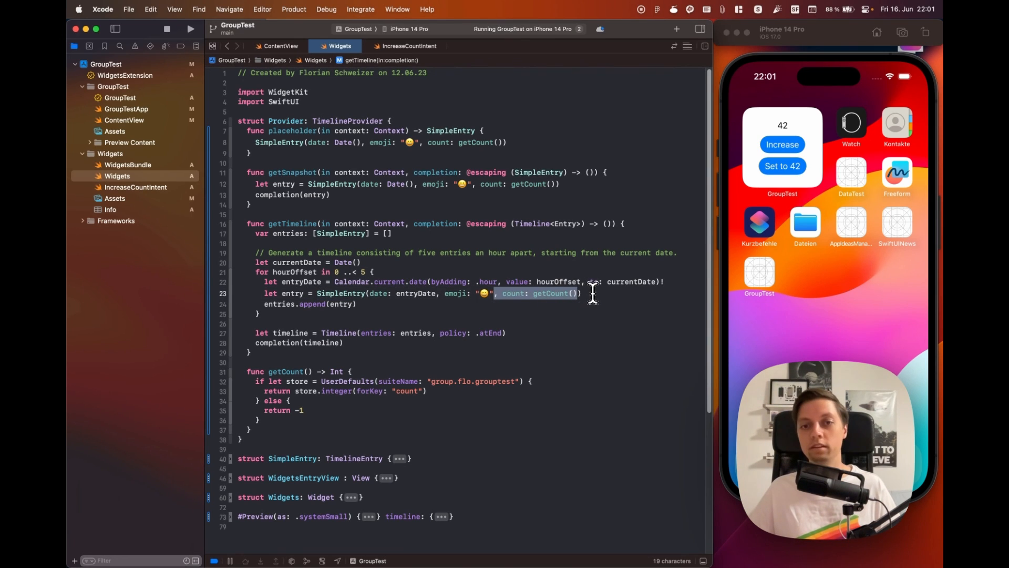
pyautogui.click(594, 294)
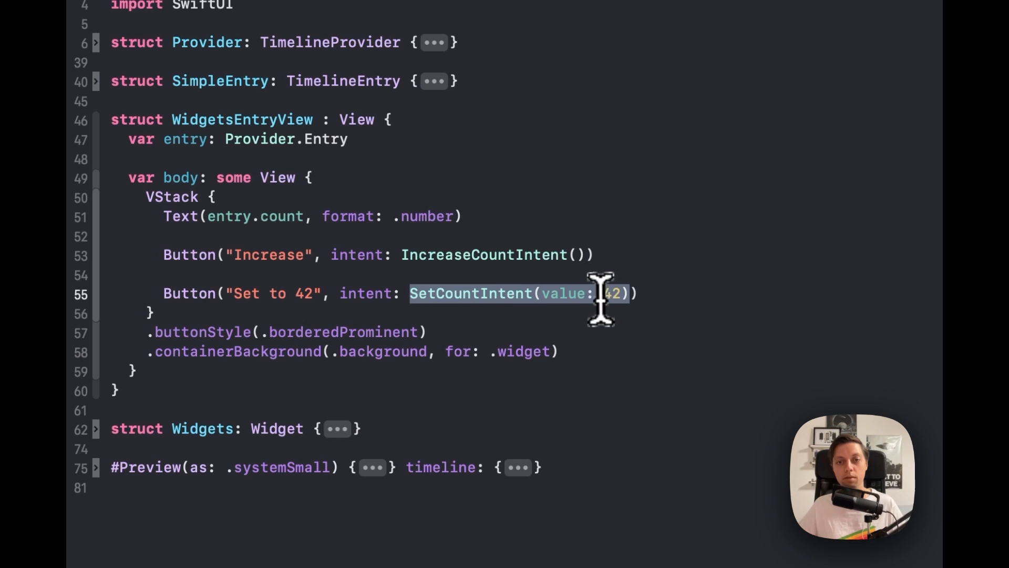
# Step: Clear the highlighted SetCountIntent call in the widget view and enter 'b'
pyautogui.click(586, 338)
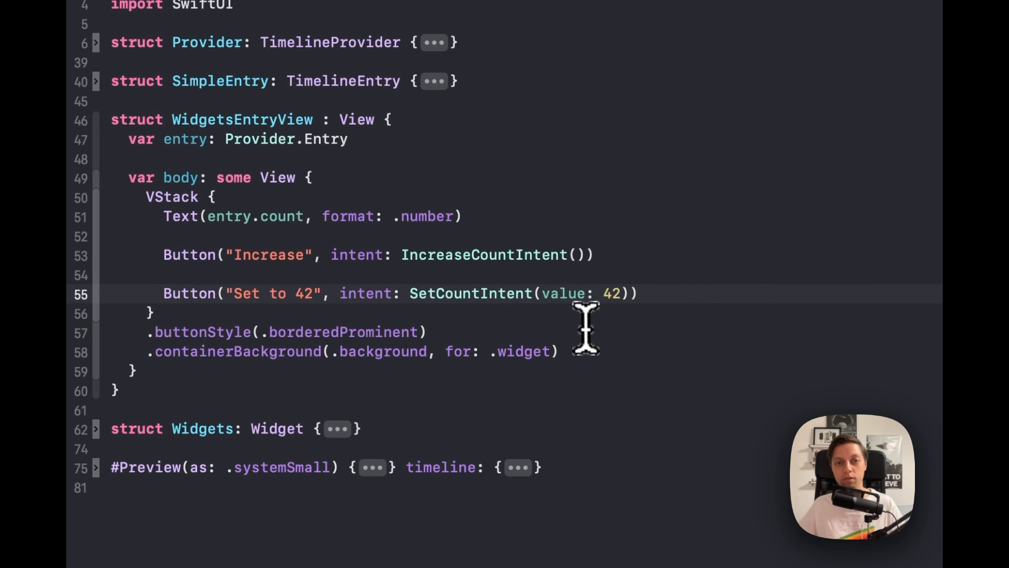
pyautogui.moveTo(525, 300)
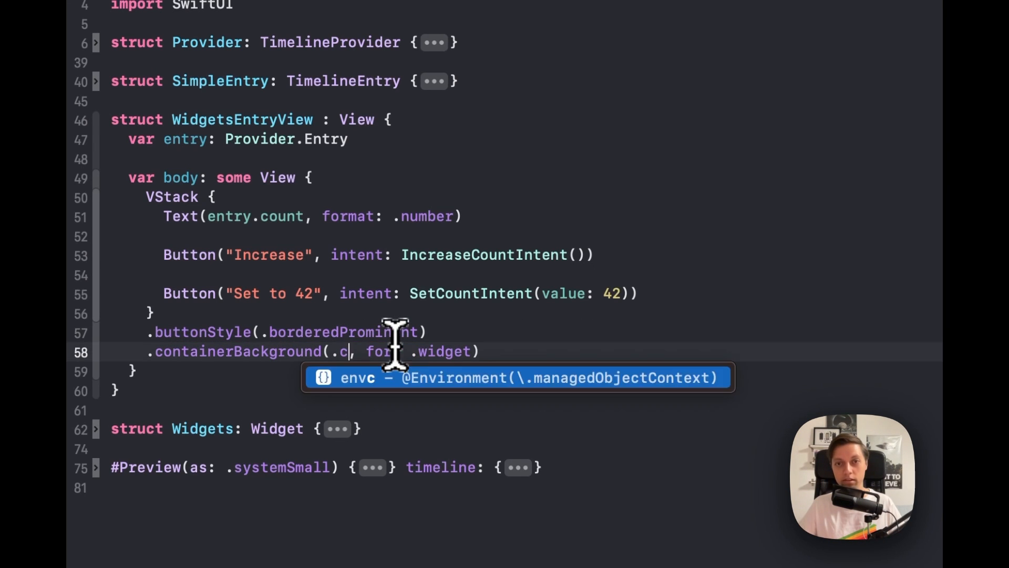
pyautogui.write('b')
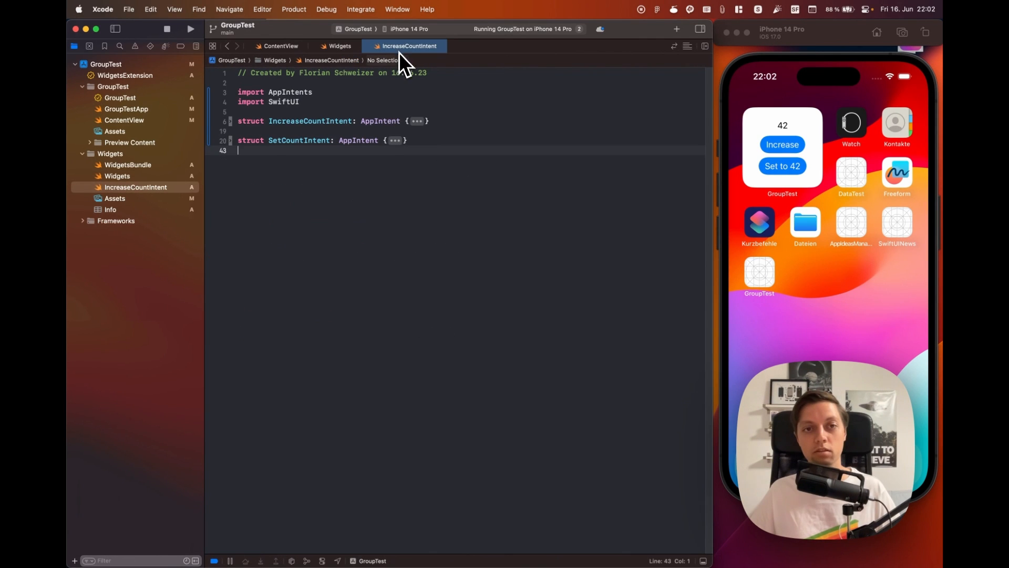
pyautogui.moveTo(383, 158)
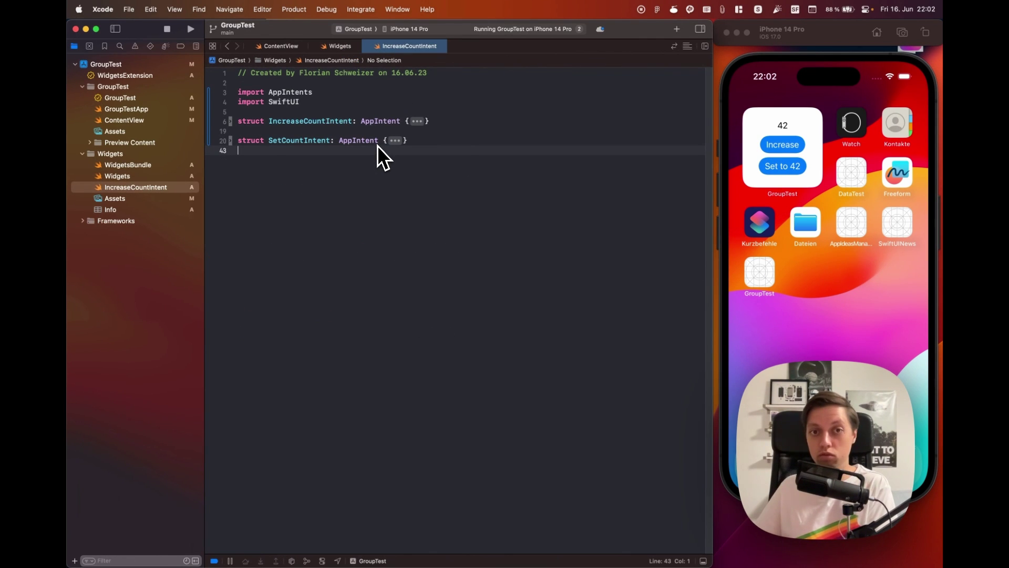
# Step: Unfold IncreaseCountIntent and highlight its 'Increase Count' title and perform method
pyautogui.click(417, 121)
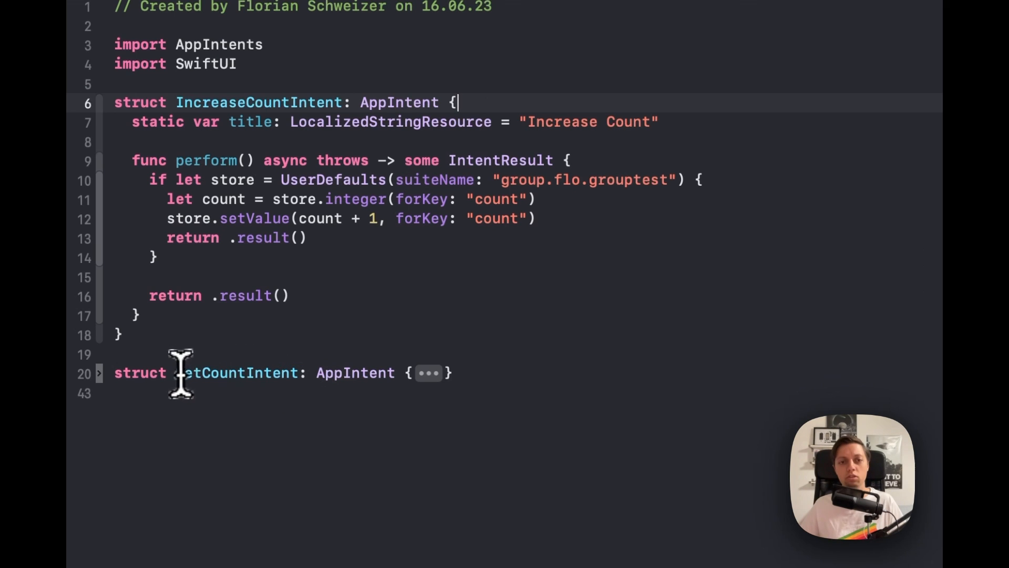
pyautogui.doubleClick(355, 373)
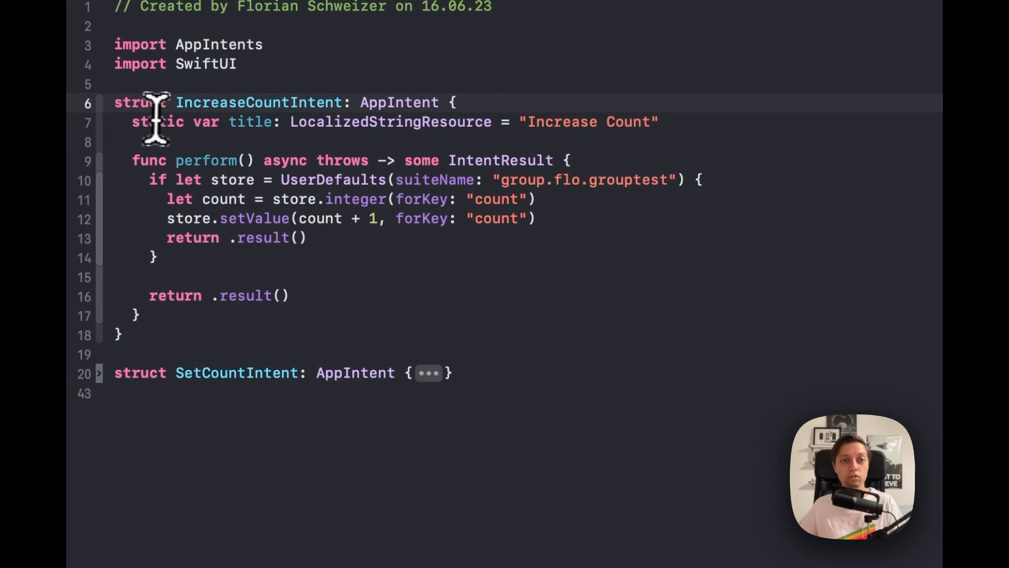
pyautogui.moveTo(132, 122); pyautogui.dragTo(499, 122)
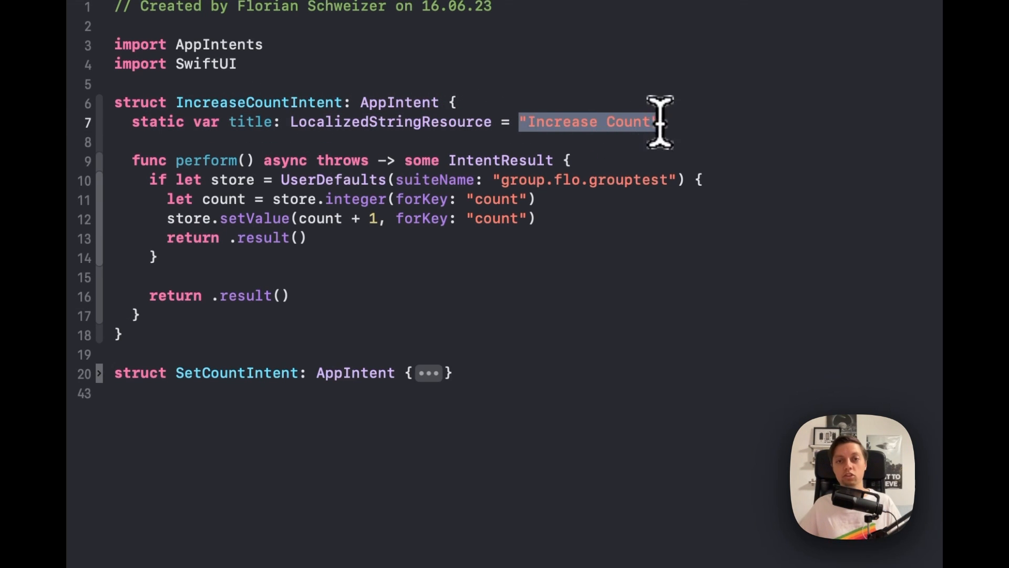
pyautogui.click(660, 122)
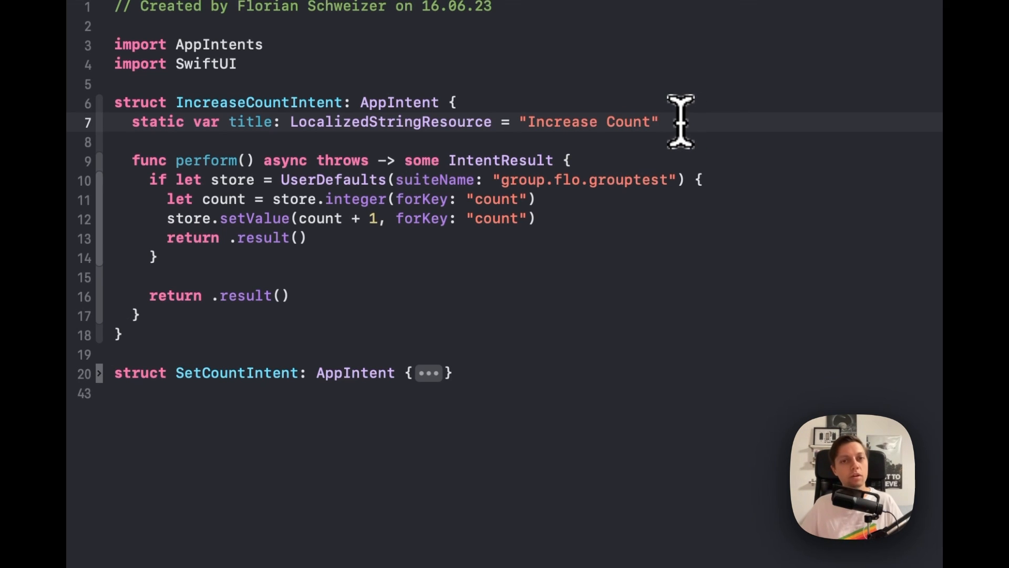
pyautogui.doubleClick(586, 121)
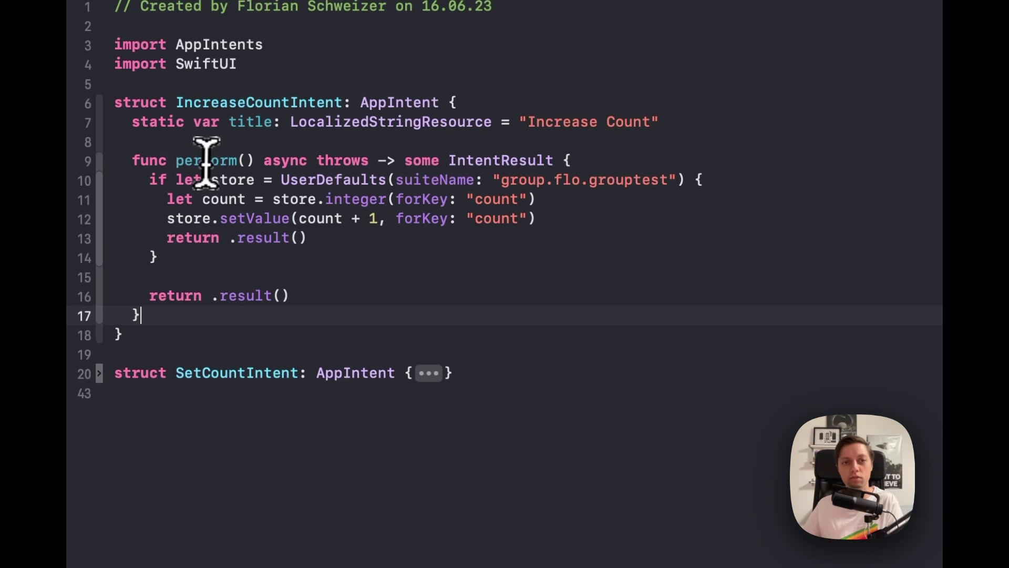
pyautogui.moveTo(149, 179); pyautogui.dragTo(676, 180)
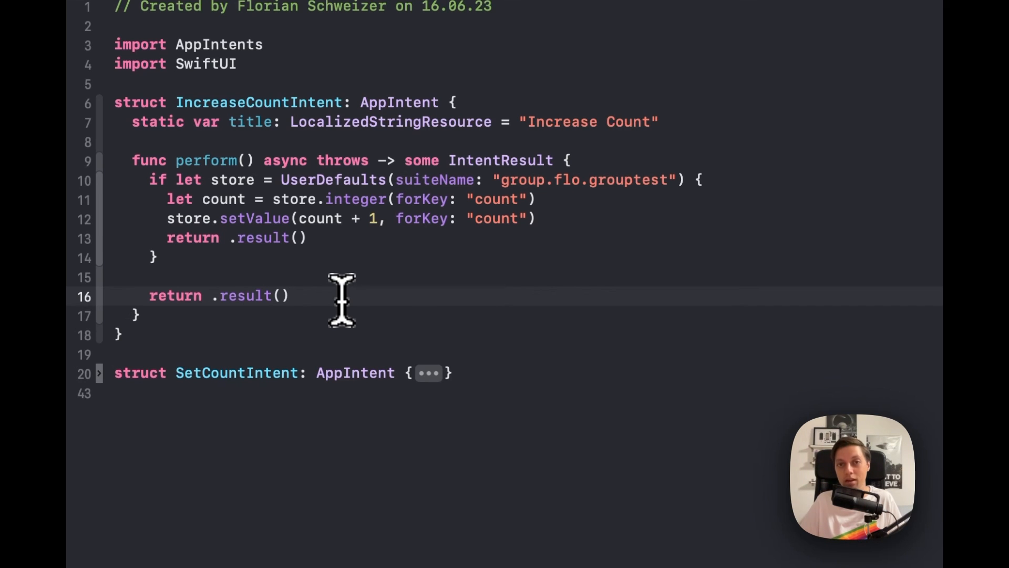
pyautogui.moveTo(338, 303)
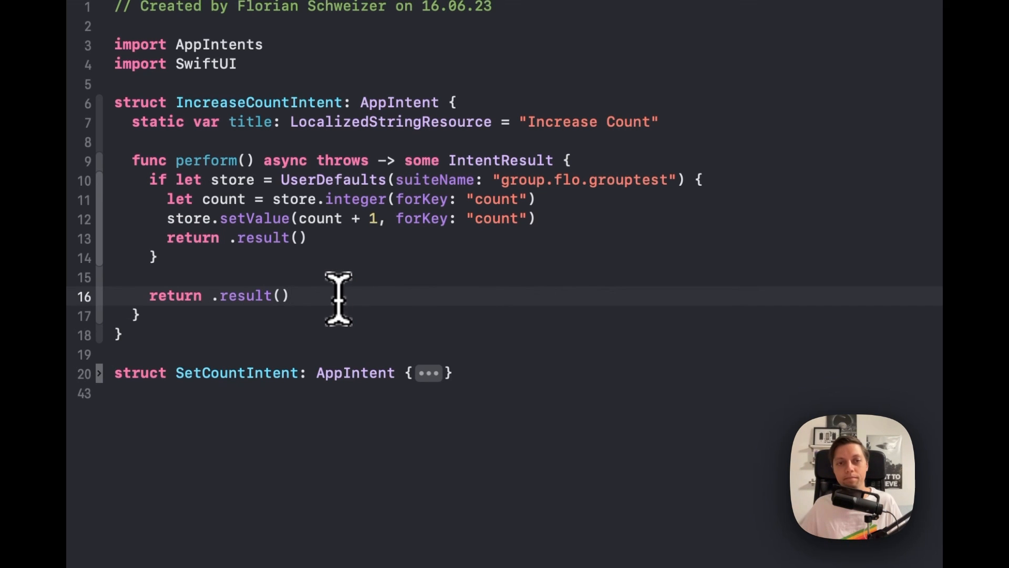
# Step: Highlight SetCountIntent's value property line and its perform method
pyautogui.doubleClick(256, 102)
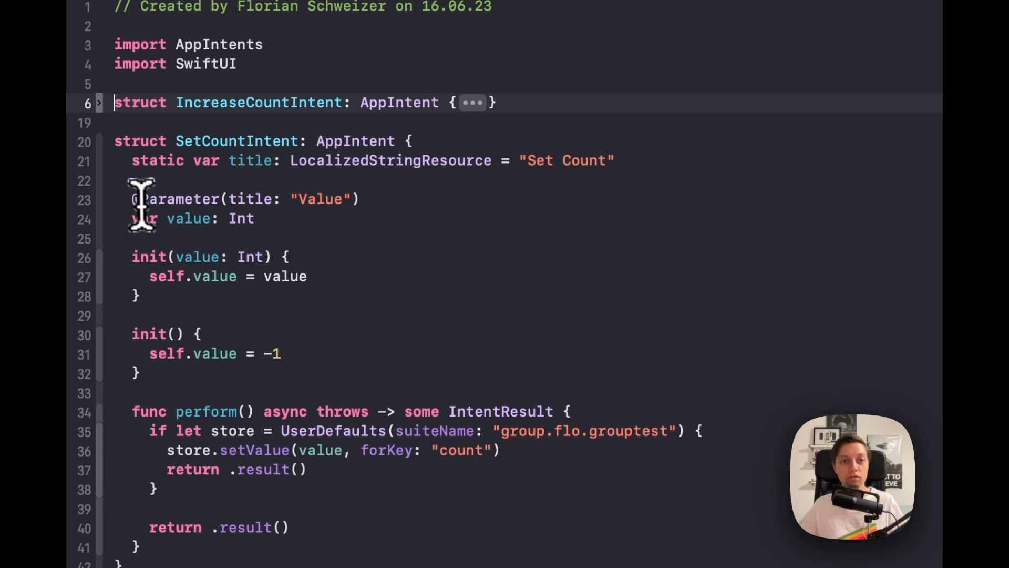
pyautogui.tripleClick(190, 219)
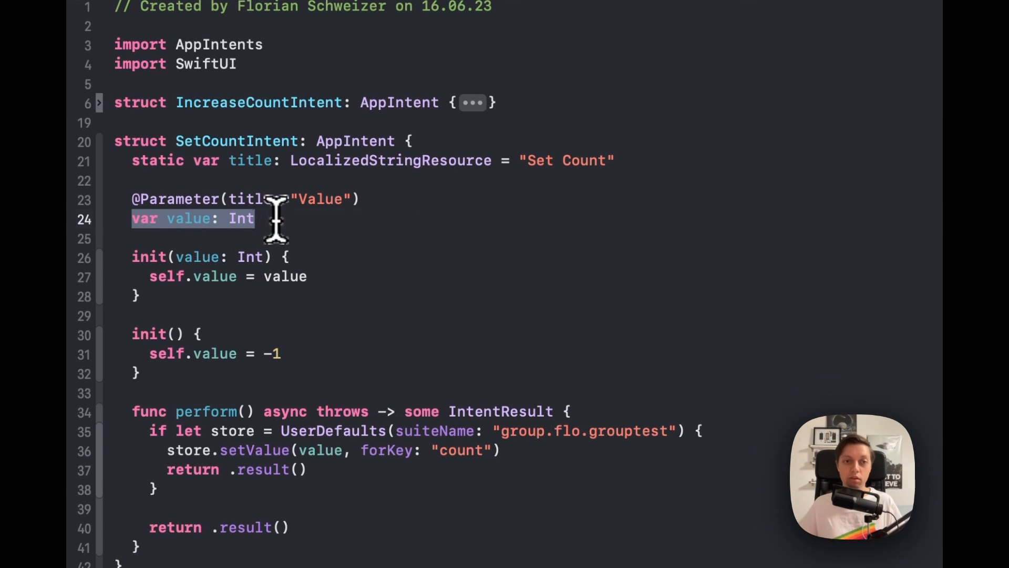
pyautogui.moveTo(289, 211)
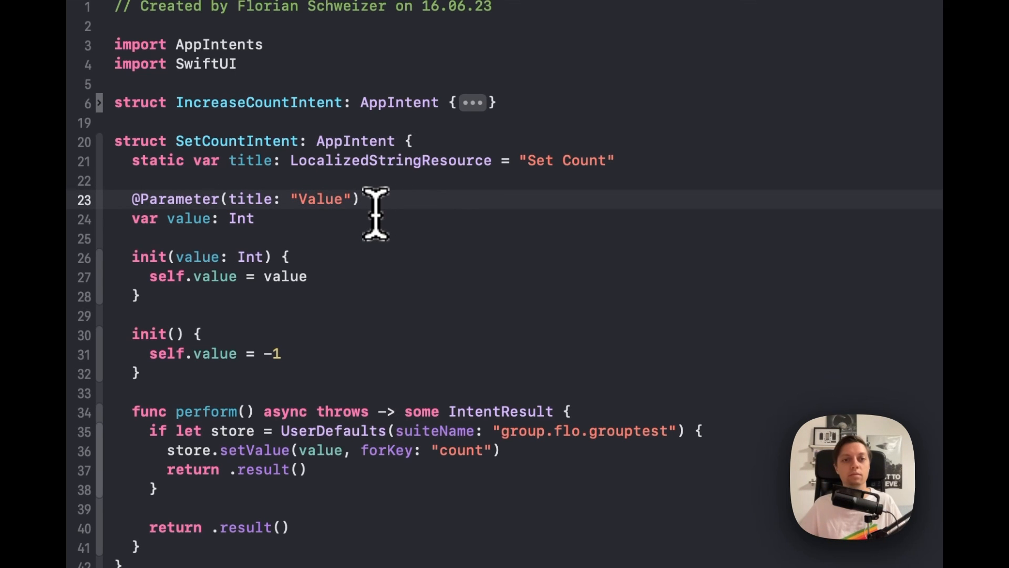
pyautogui.moveTo(280, 220)
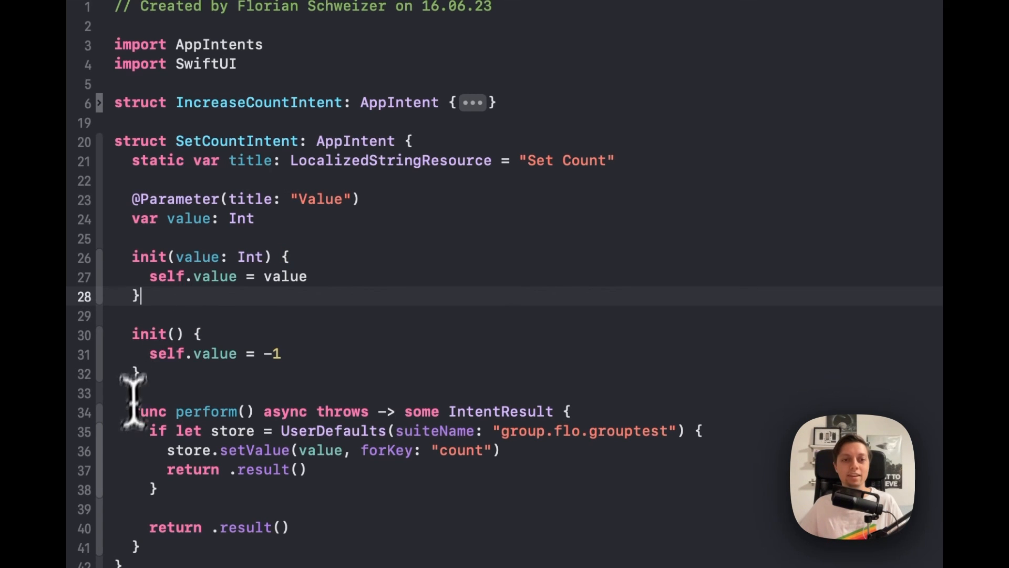
pyautogui.moveTo(132, 412); pyautogui.dragTo(155, 547)
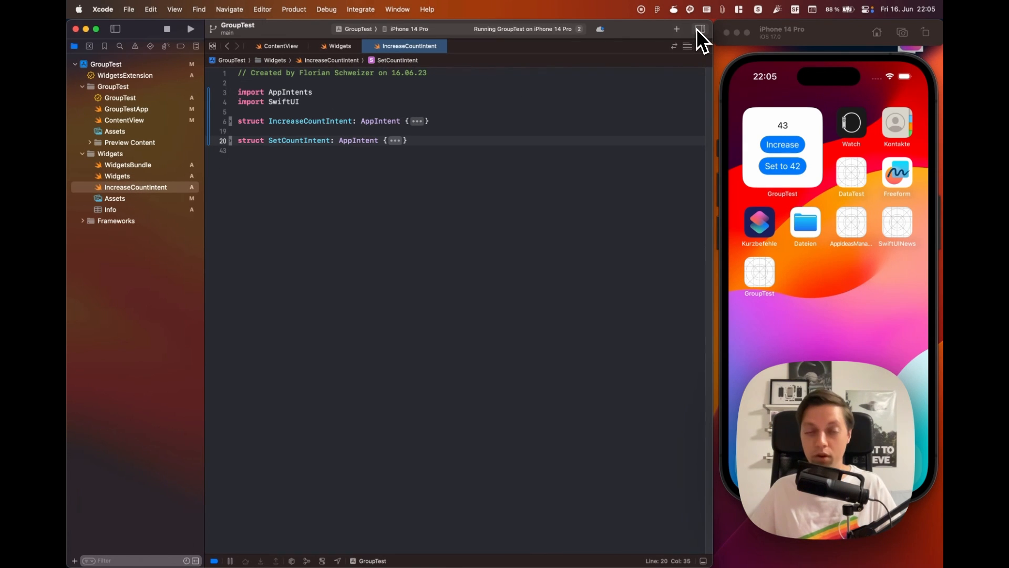
# Step: Show the File Inspector with IncreaseCountIntent.swift's GroupTest and WidgetsExtension target membership
pyautogui.click(700, 29)
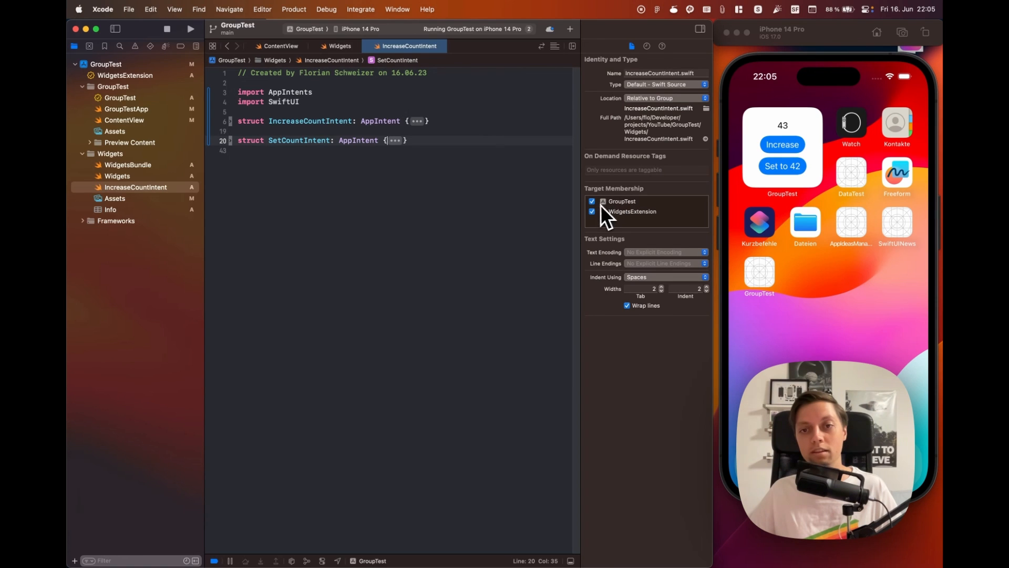
pyautogui.moveTo(628, 217)
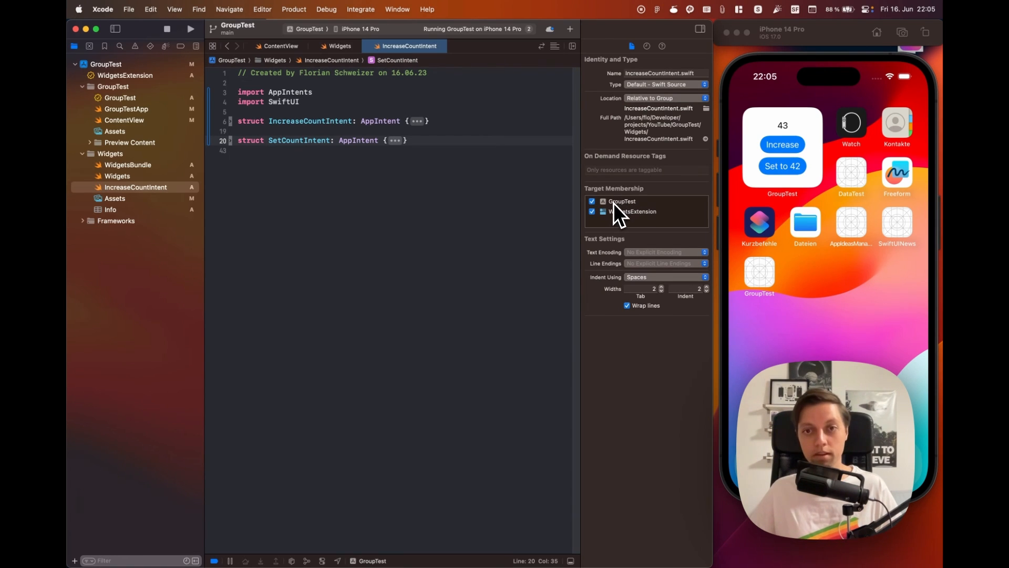
pyautogui.moveTo(605, 227)
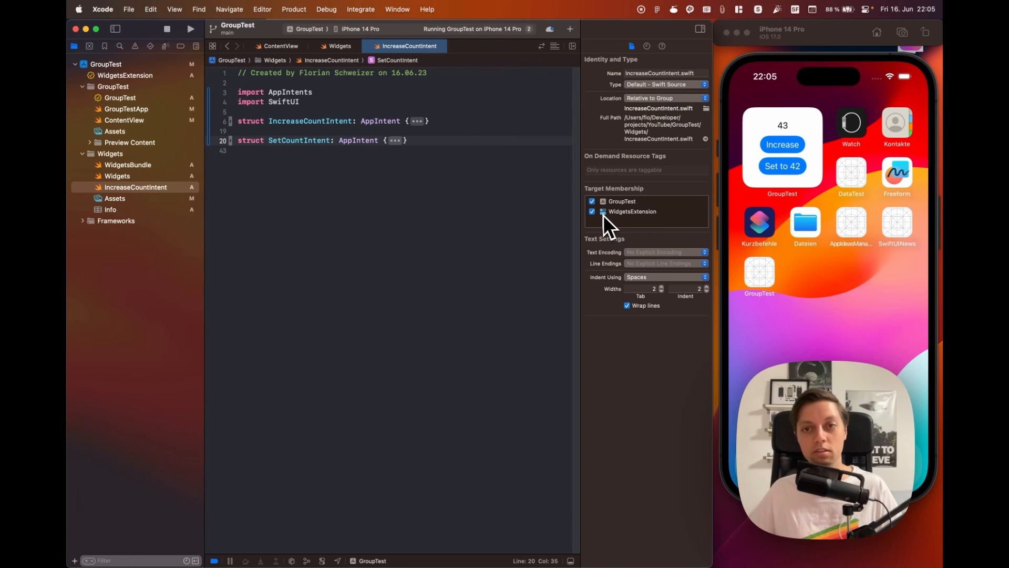
pyautogui.moveTo(691, 58)
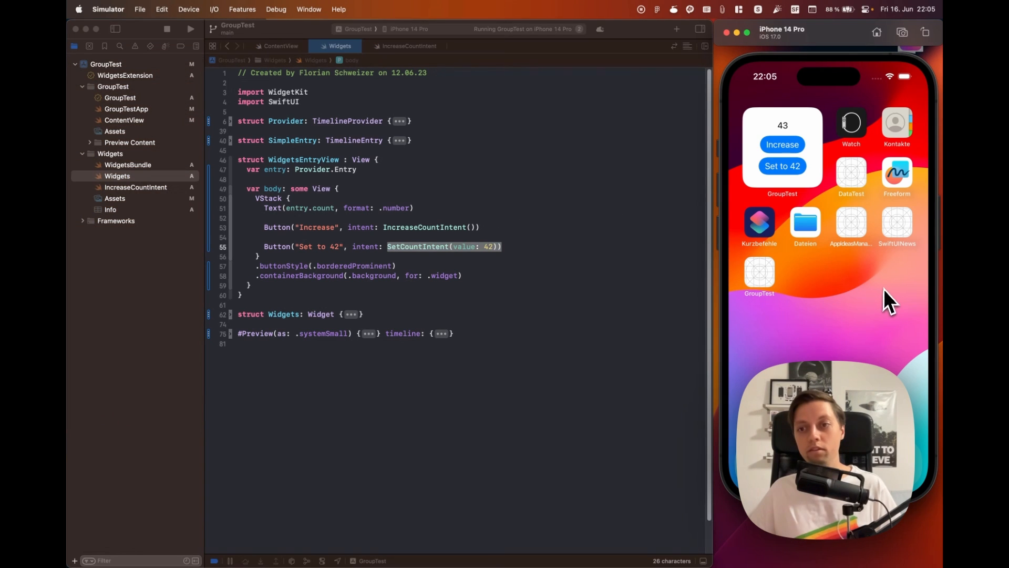
# Step: Tap the widget's Increase button, open the GroupTest app once, then increase twice more
pyautogui.click(782, 144)
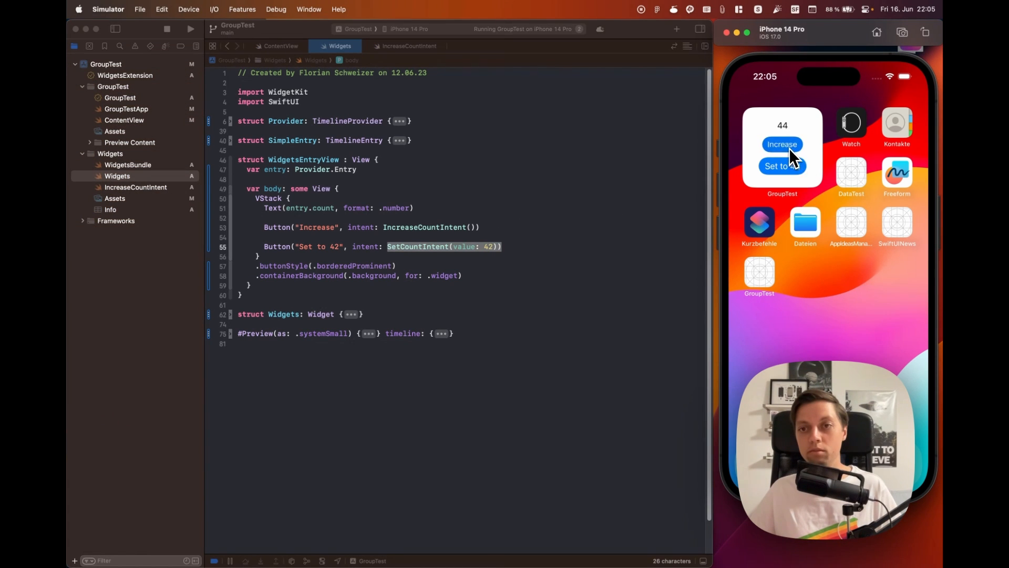
pyautogui.click(782, 144)
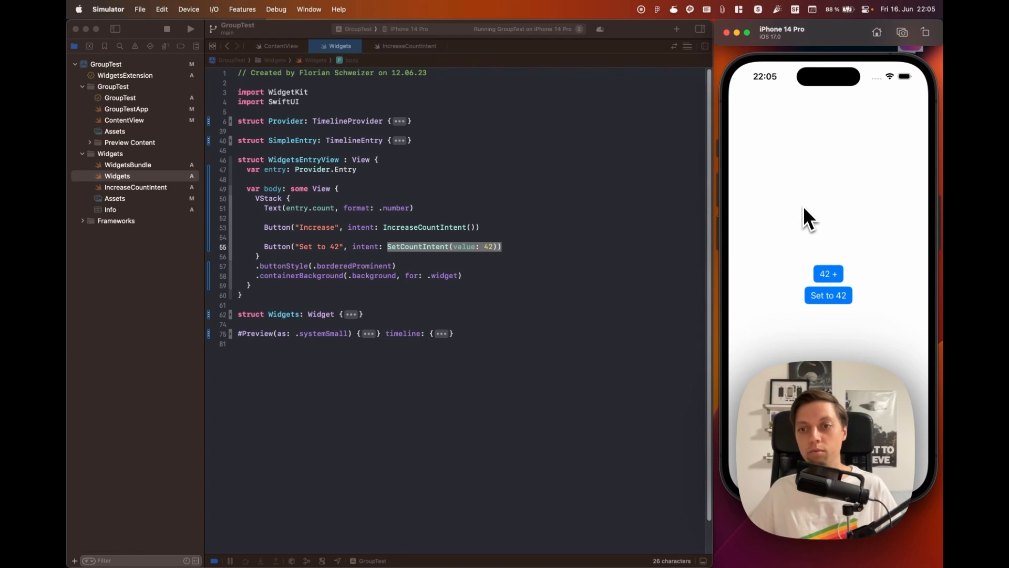
pyautogui.click(829, 274)
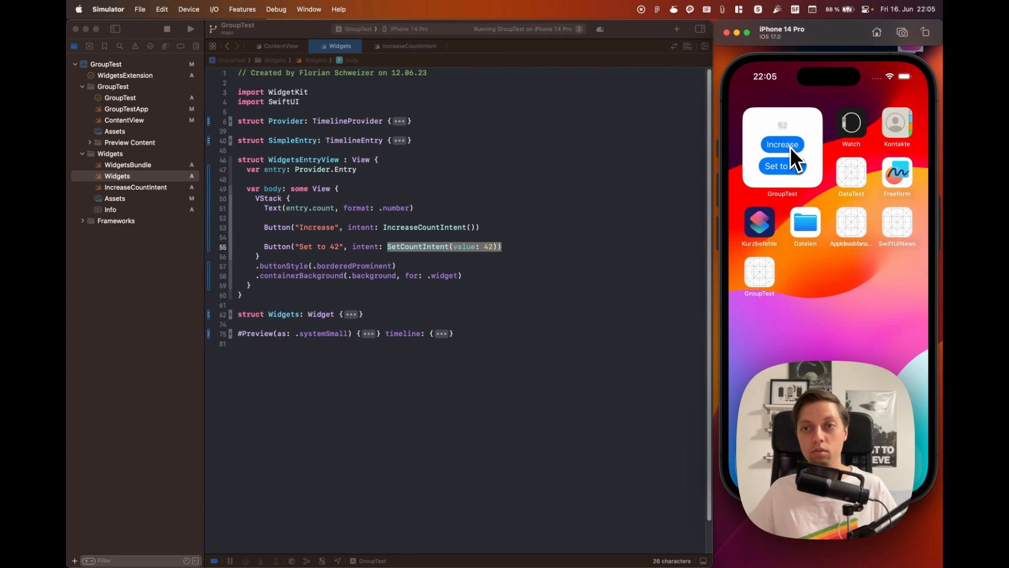
pyautogui.click(783, 144)
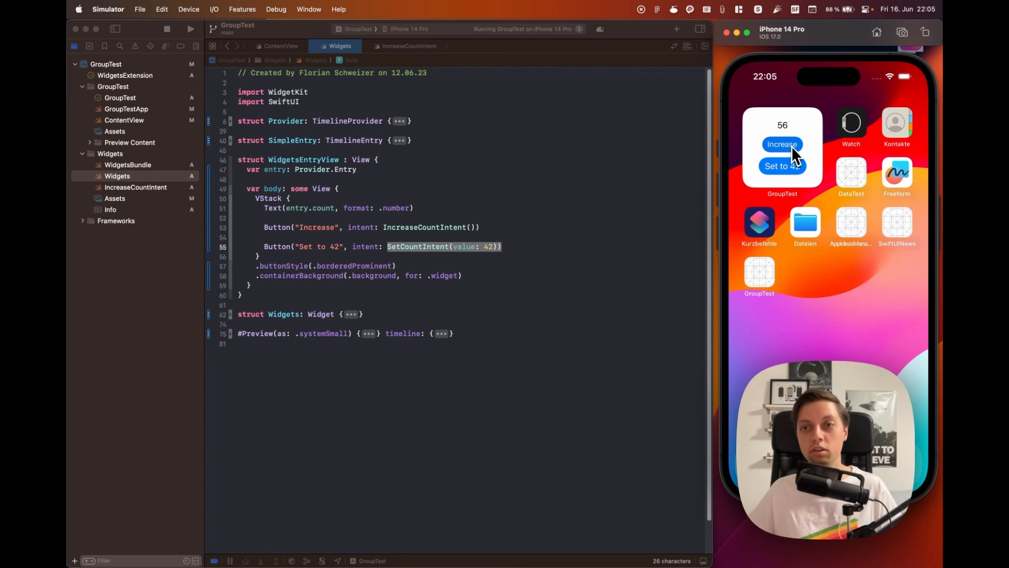
pyautogui.click(783, 145)
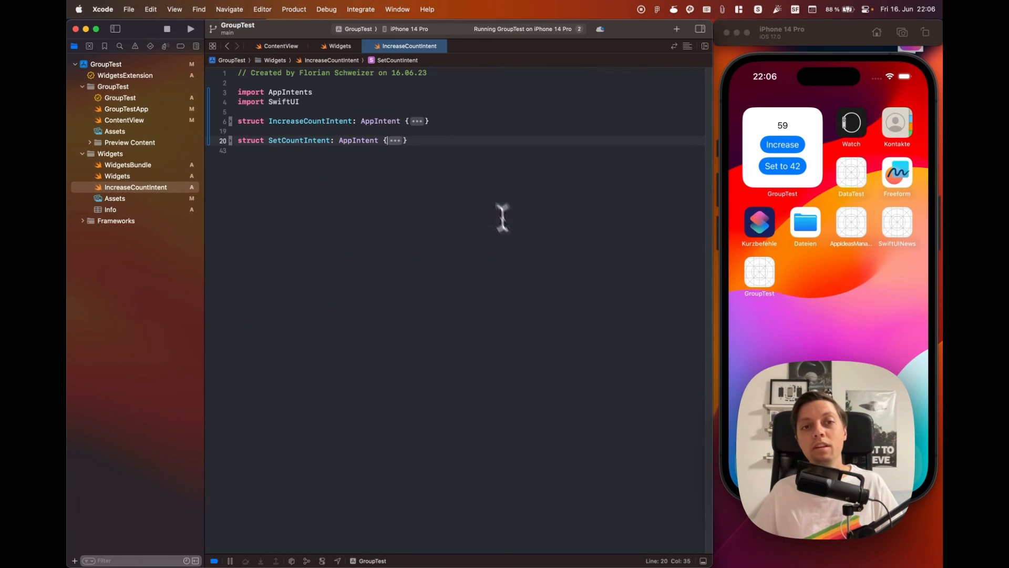
# Step: Select the SetCountIntent argument on the widget's Set to 42 button, then return to ContentView
pyautogui.click(339, 45)
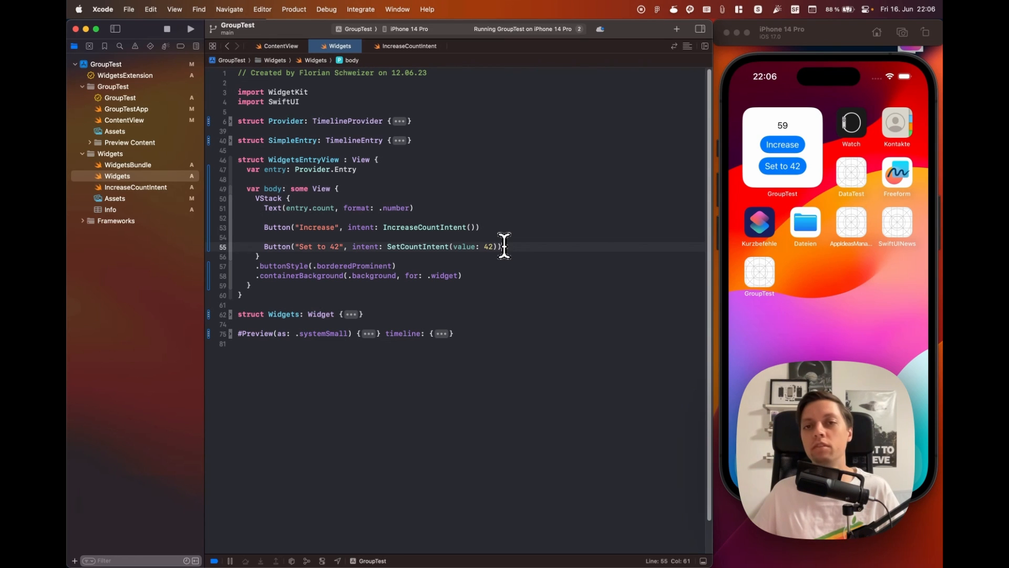
pyautogui.doubleClick(366, 247)
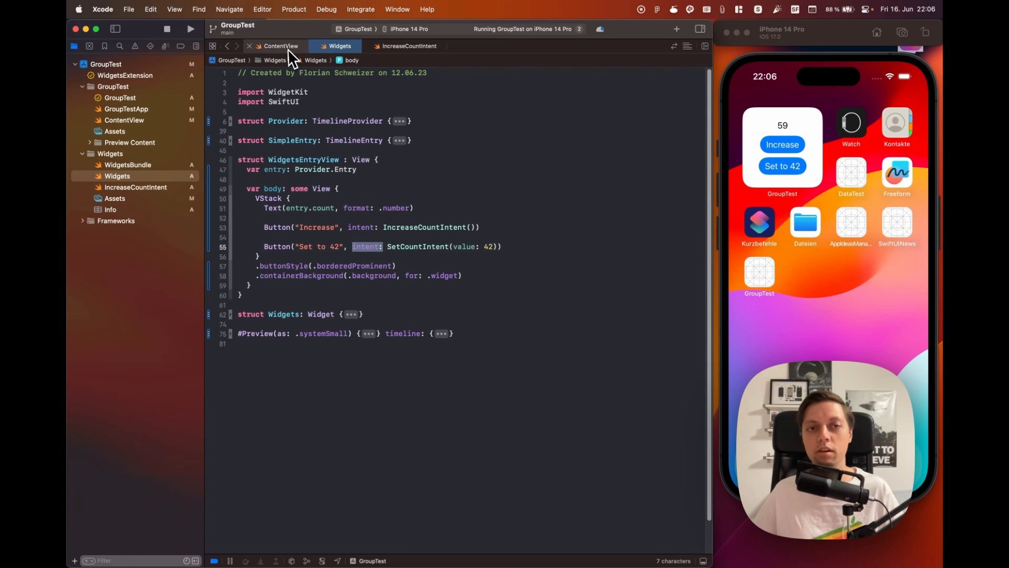
pyautogui.click(280, 46)
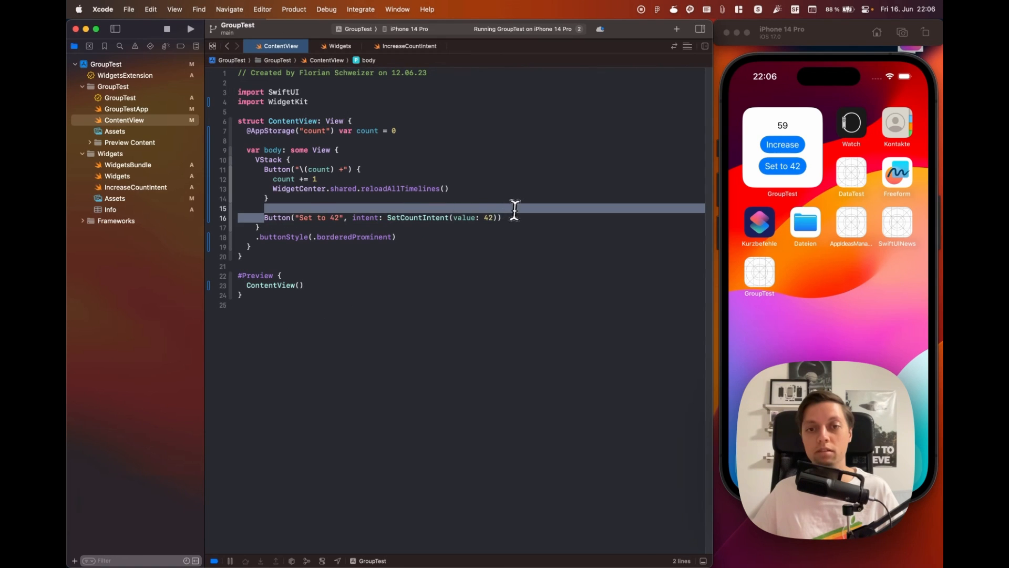